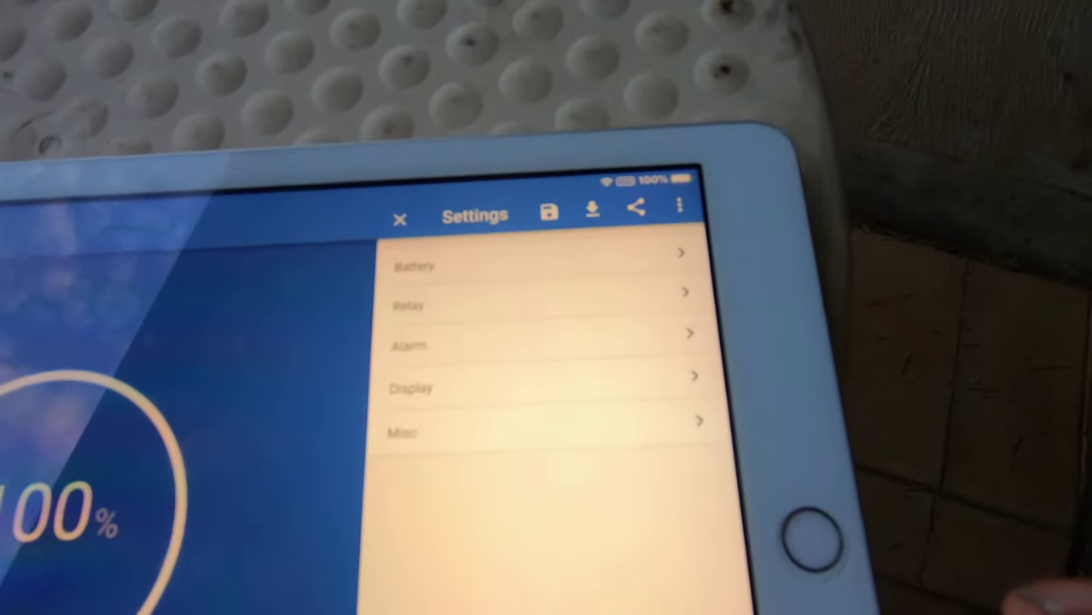
Open the MPPT's Load output settings, where operation mode shows Always off.
{"action": "left_click", "coordinate": [417, 267]}
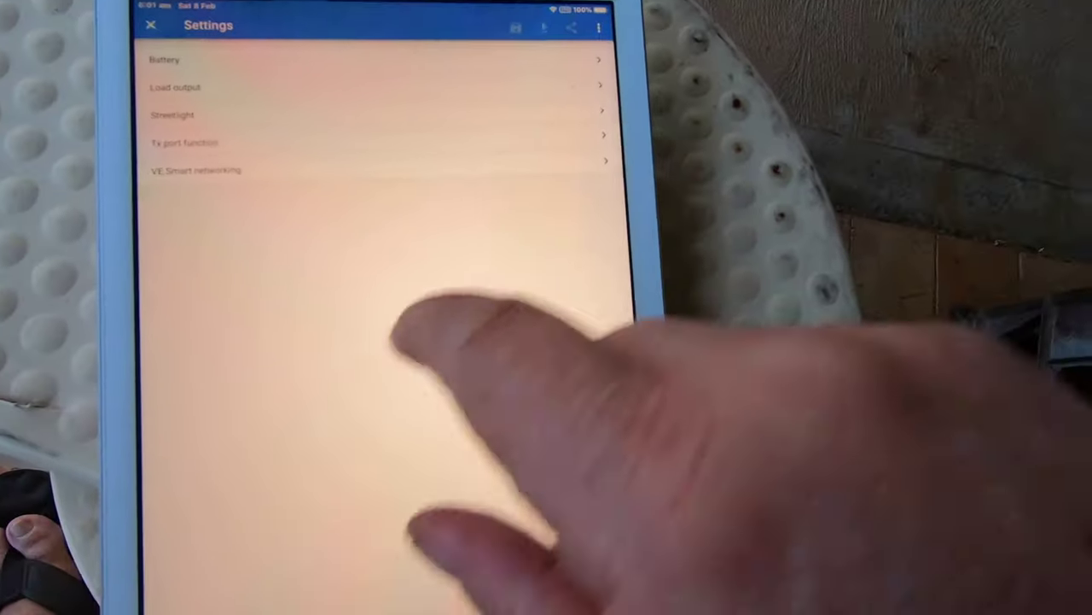
{"action": "left_click", "coordinate": [177, 87]}
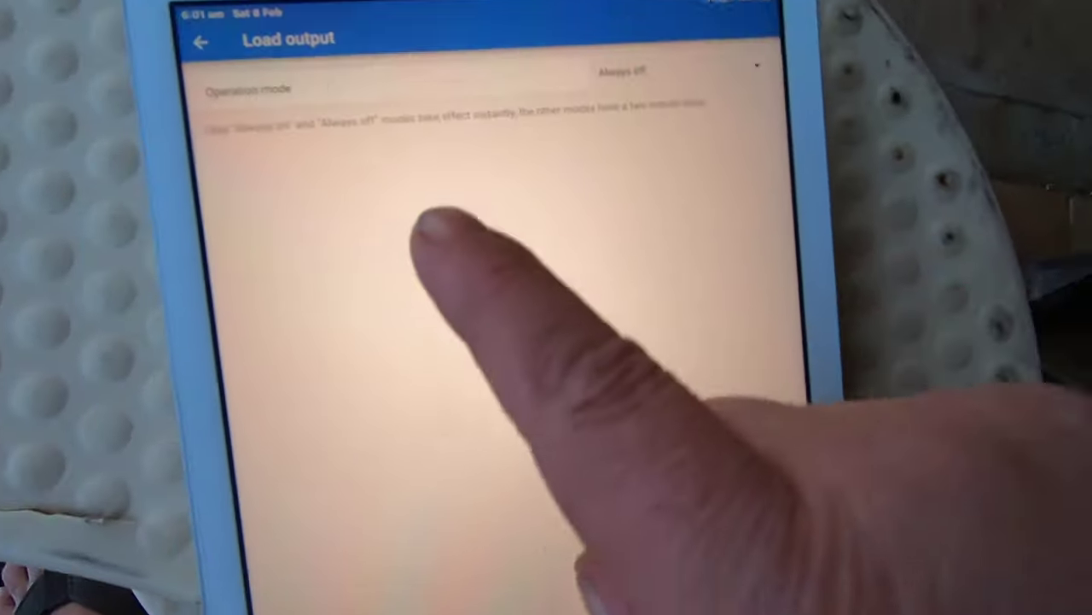